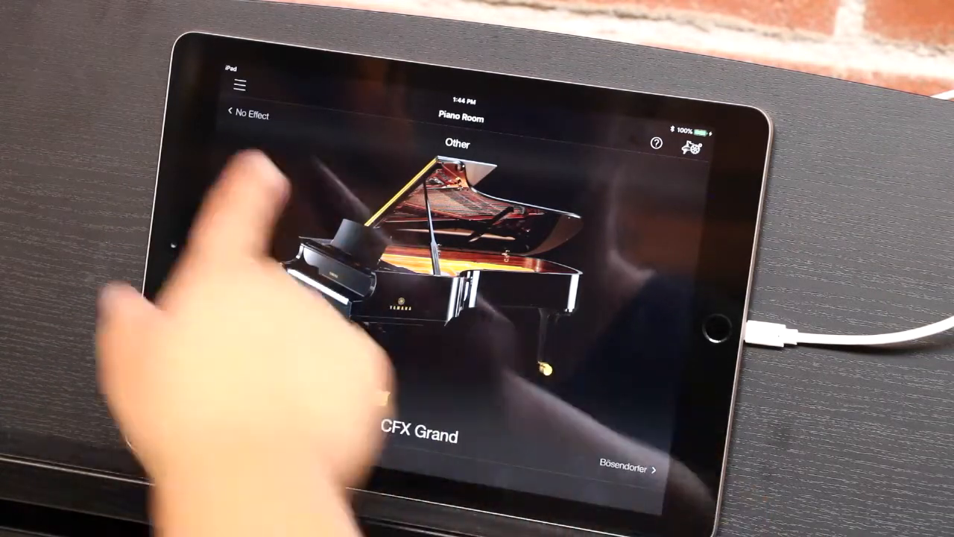
- In Piano Room settings, try the Close lid position, then set the lid back to Open
click(240, 85)
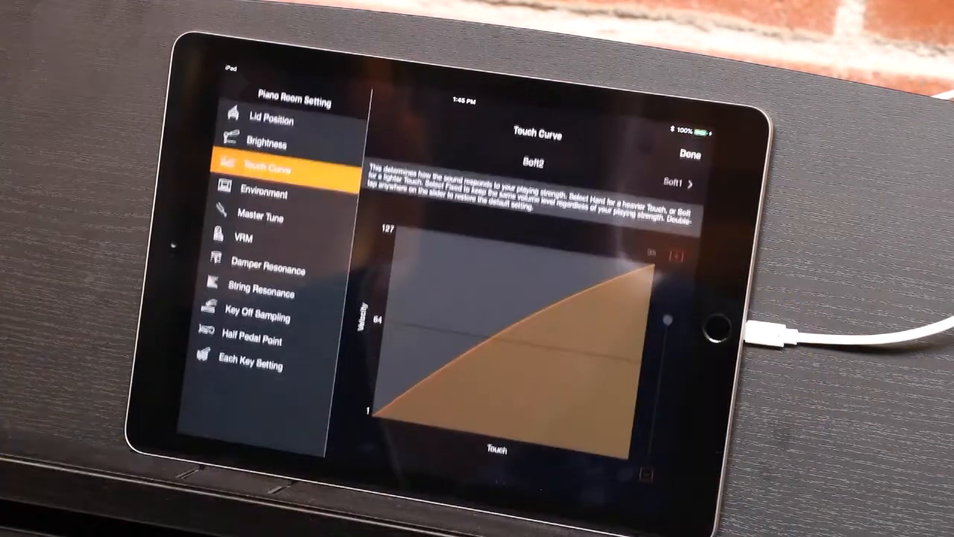
click(270, 121)
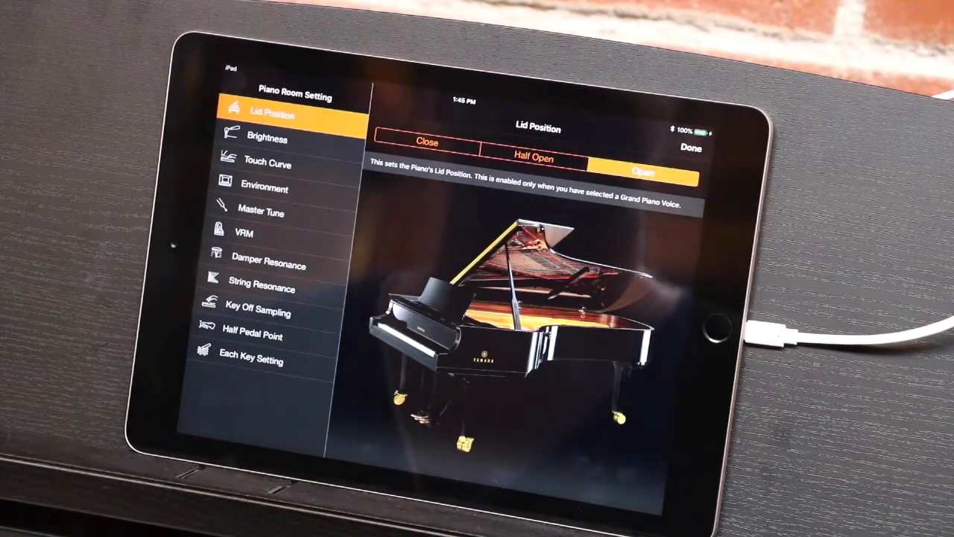
click(426, 142)
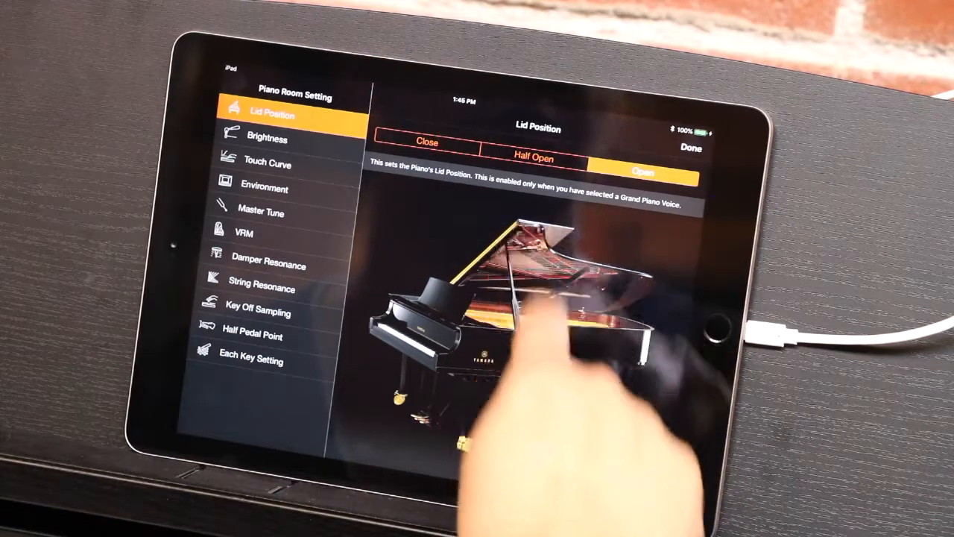
click(426, 142)
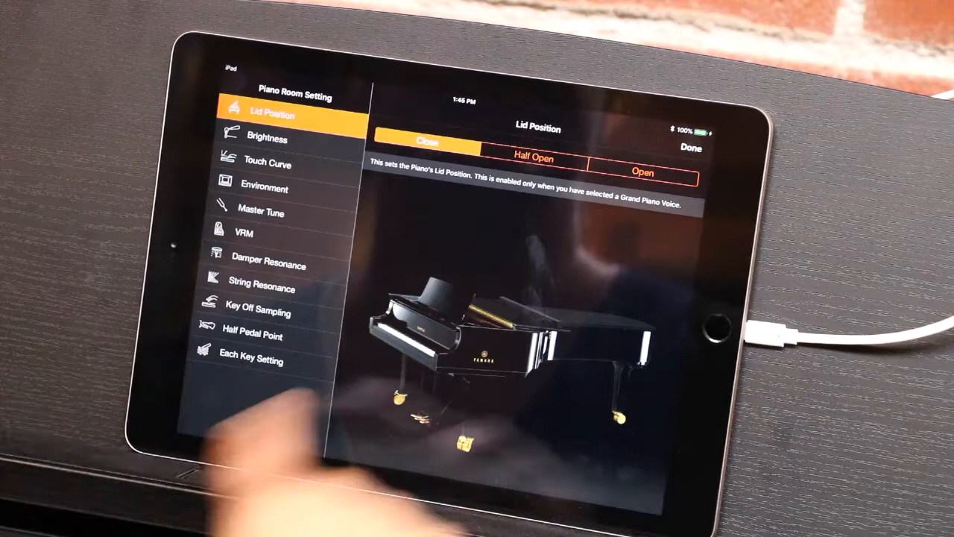
click(642, 171)
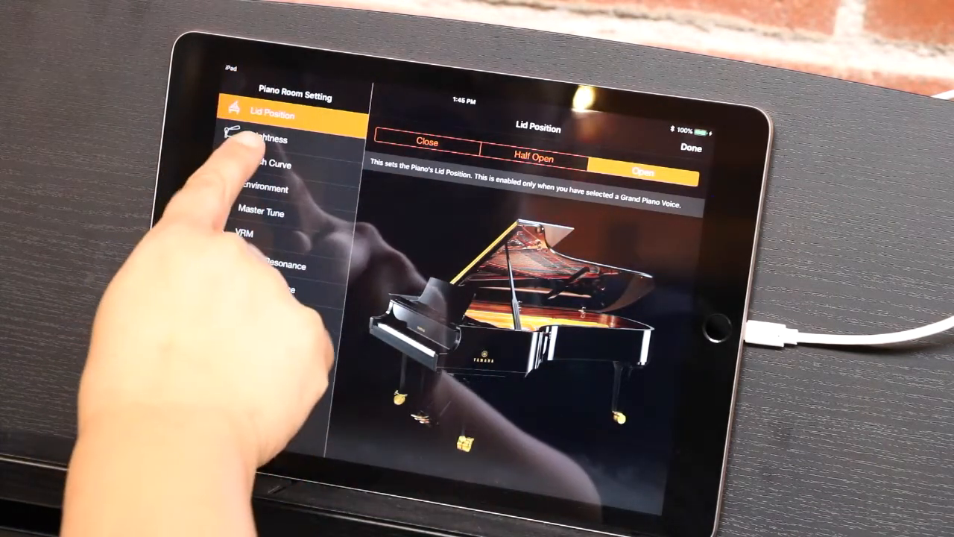
- Move the Brightness slider to midway between Mellow and Bright, then show the touch curve setting
click(269, 142)
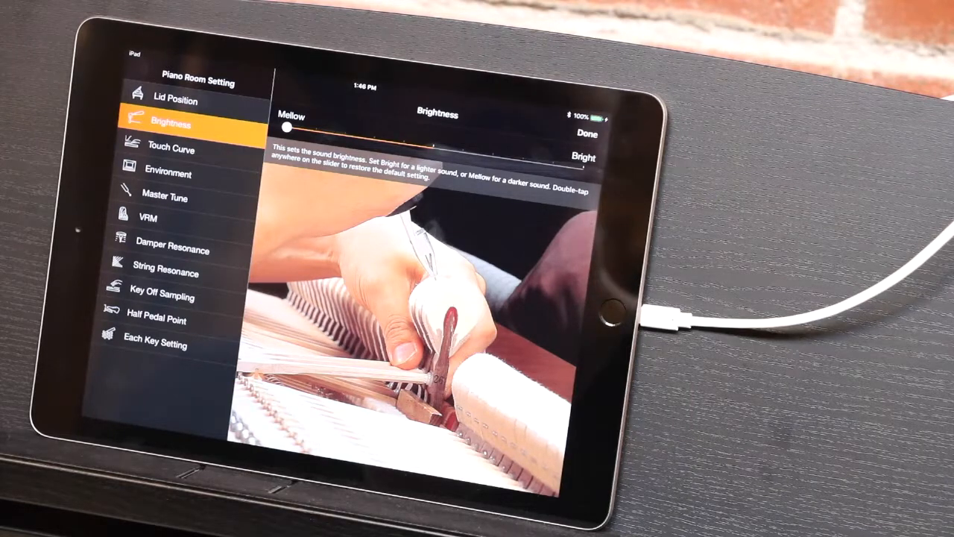
drag(281, 132, 429, 147)
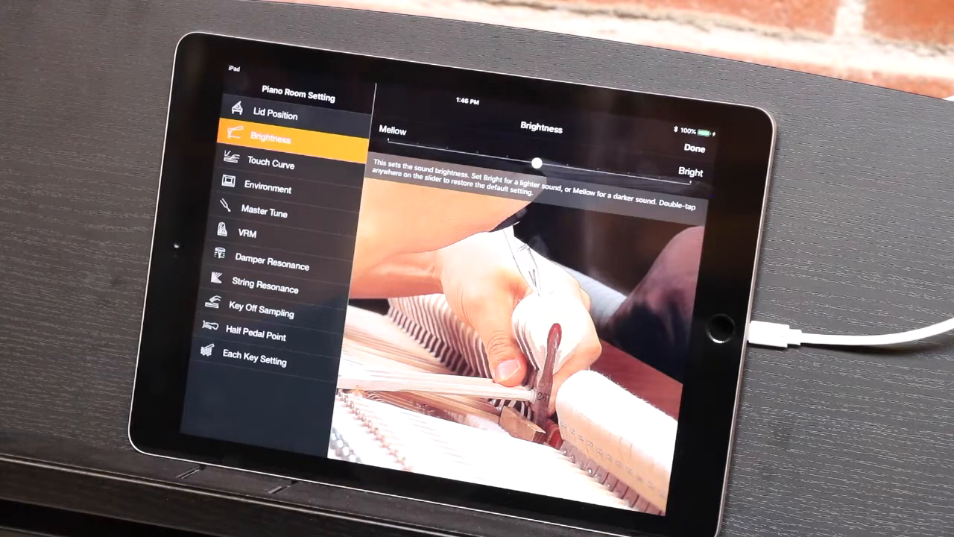
click(271, 164)
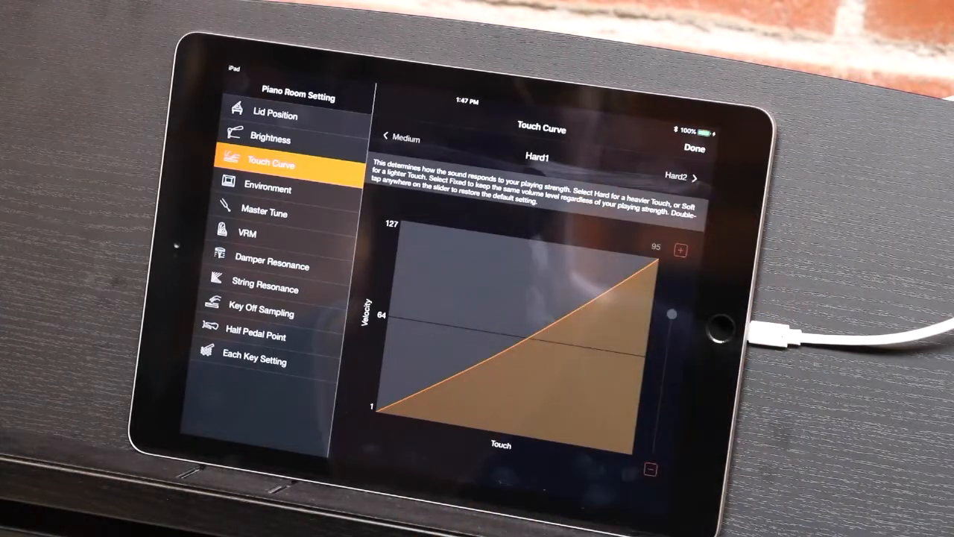
- Step the touch curve from Hard1 to Soft2 and close the Piano Room settings
click(694, 178)
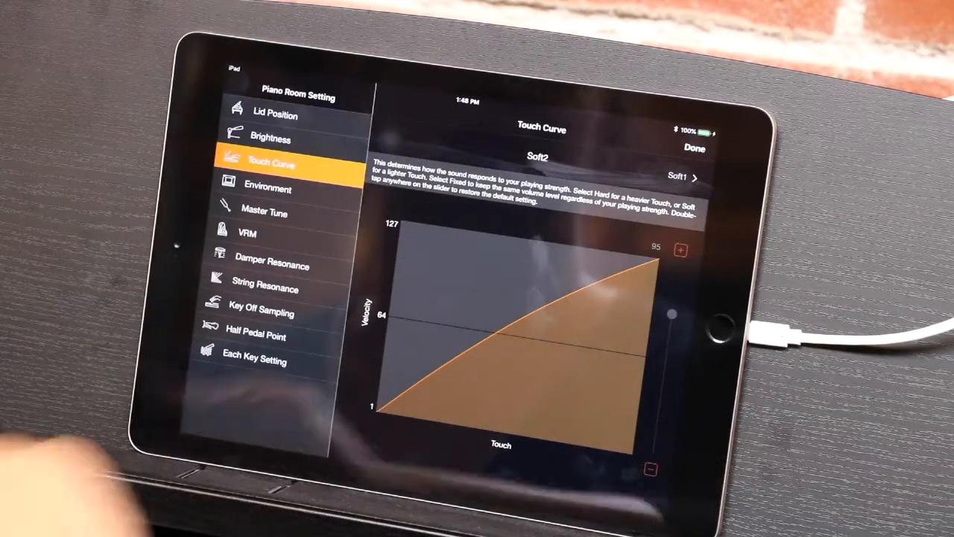
click(267, 184)
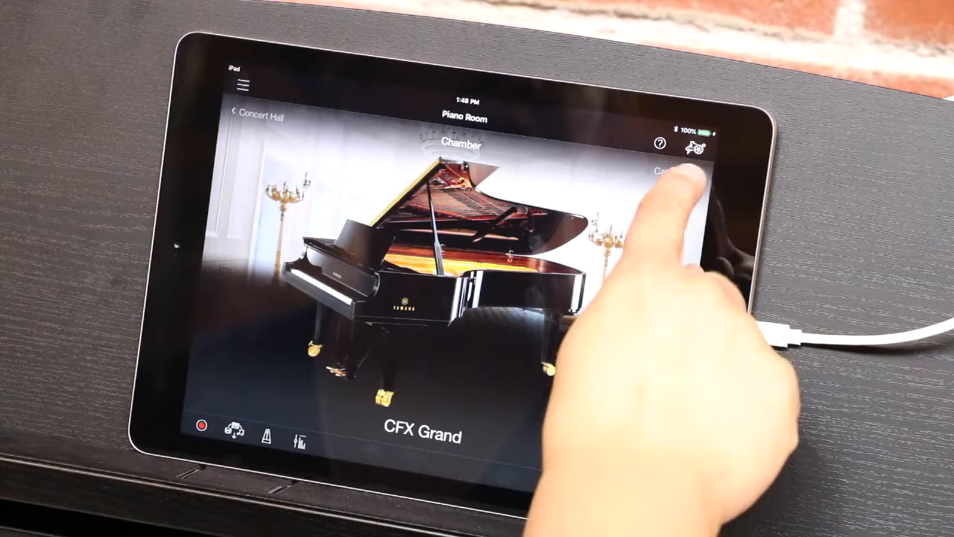
- Reopen settings and lower the Environment depth slider, ending on No Effect
click(698, 146)
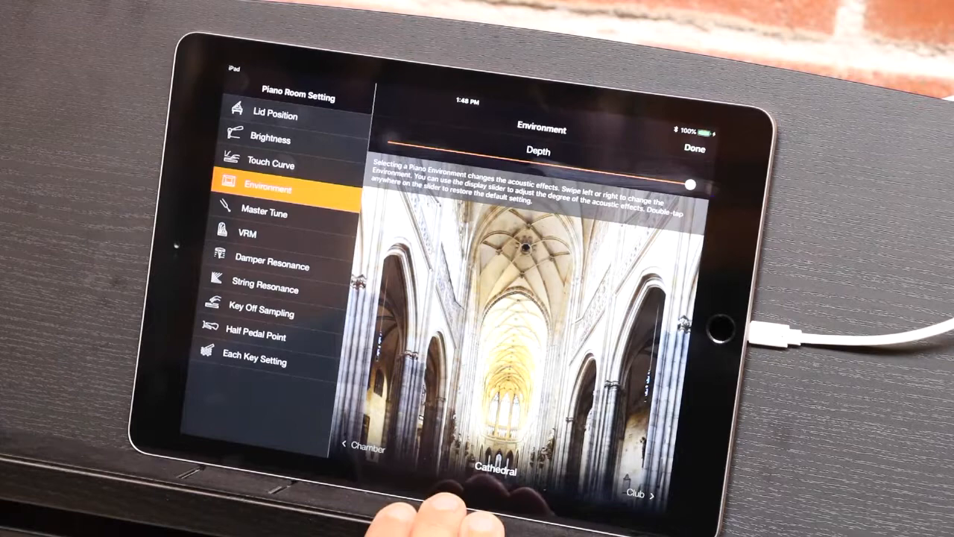
drag(693, 180, 574, 165)
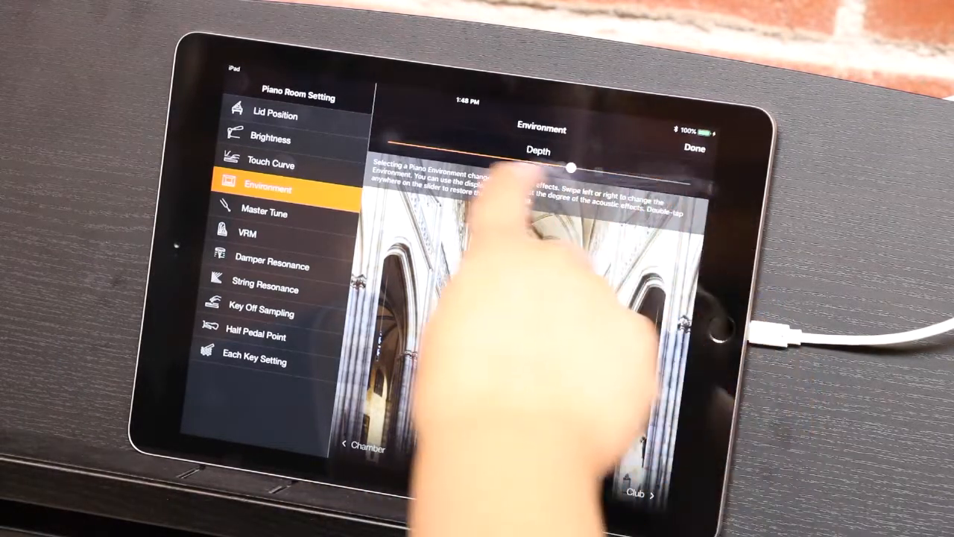
drag(572, 166, 435, 146)
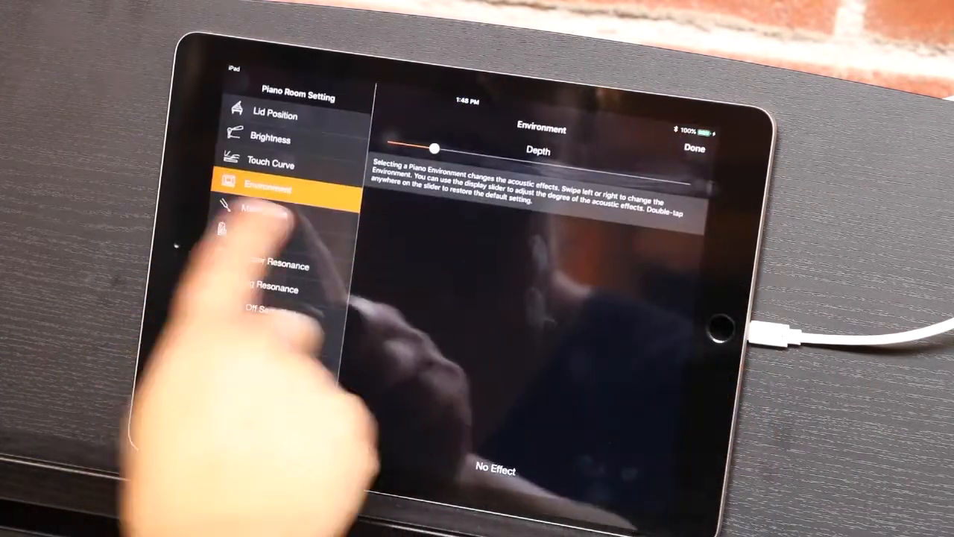
- Review Master Tune, leaving it at 440.0 Hz, then show VRM switched on
click(269, 214)
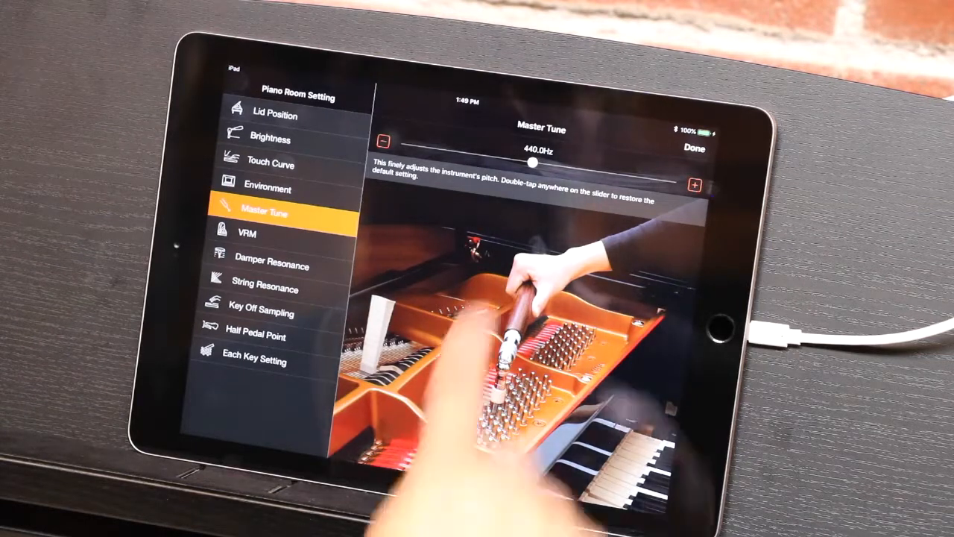
drag(532, 161, 465, 161)
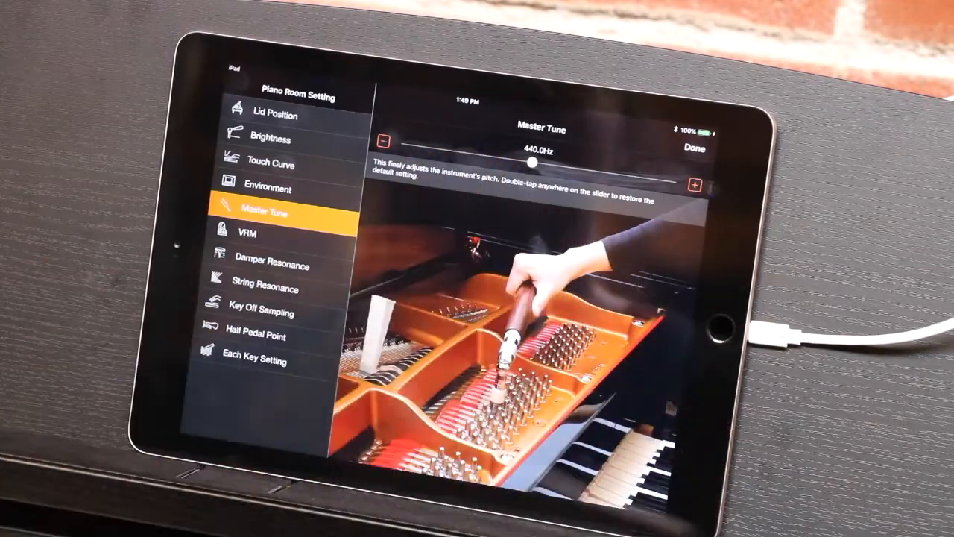
click(248, 233)
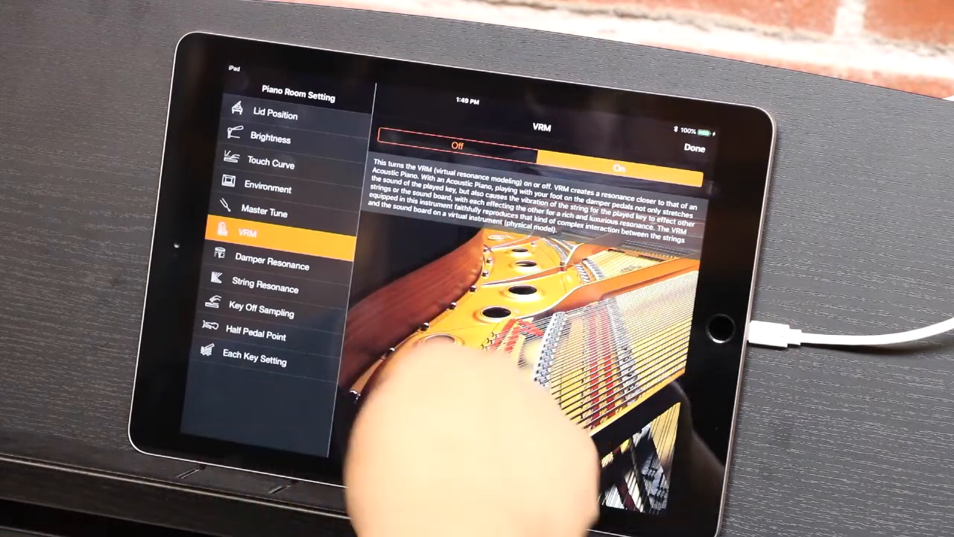
click(440, 146)
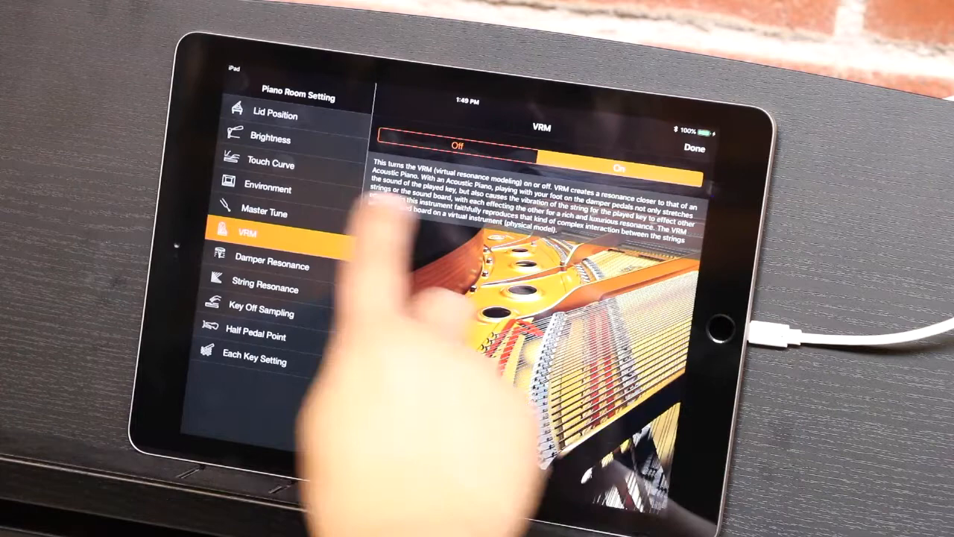
- Step through Lid Position and Environment to reach Master Tune at 440.0 Hz
click(275, 116)
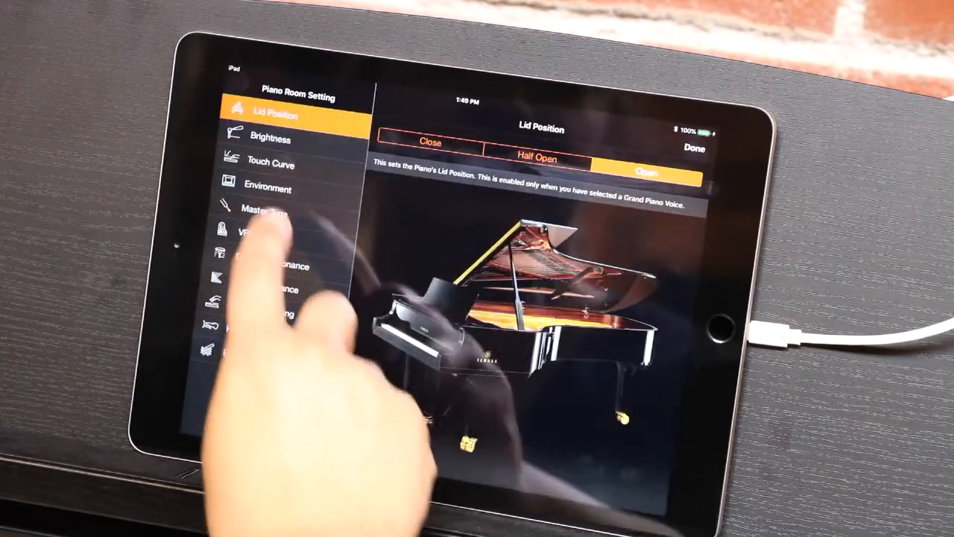
click(266, 188)
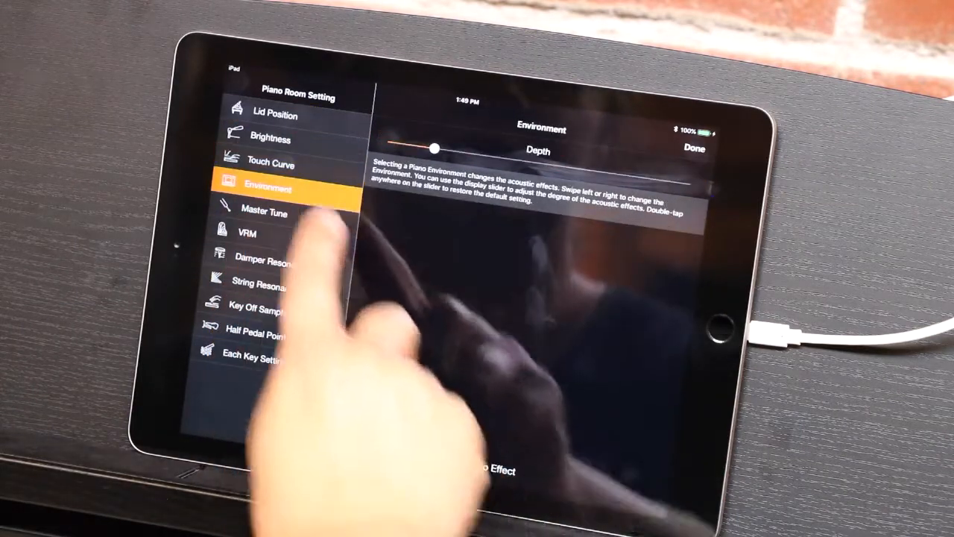
click(261, 213)
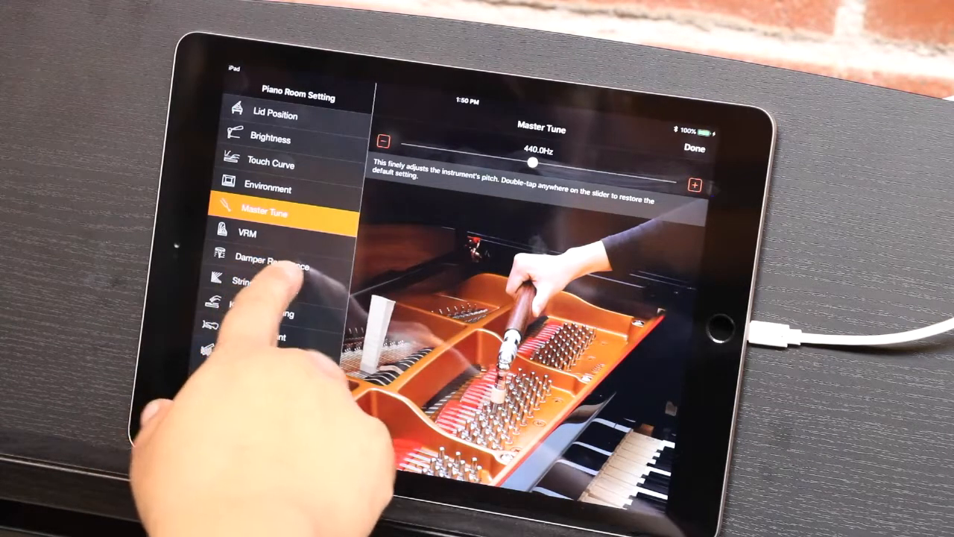
- Review Damper Resonance, push String Resonance depth to maximum, then restore its middle default
click(270, 267)
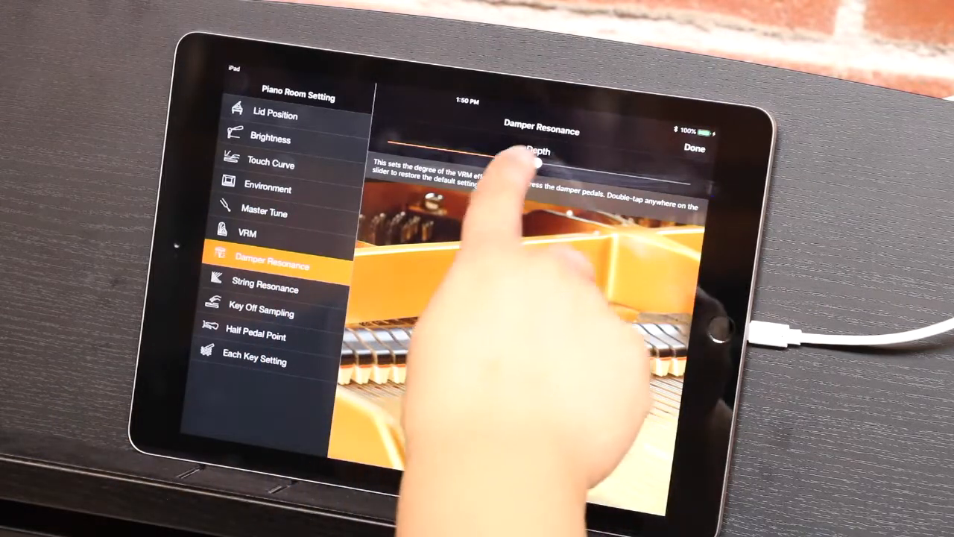
click(266, 290)
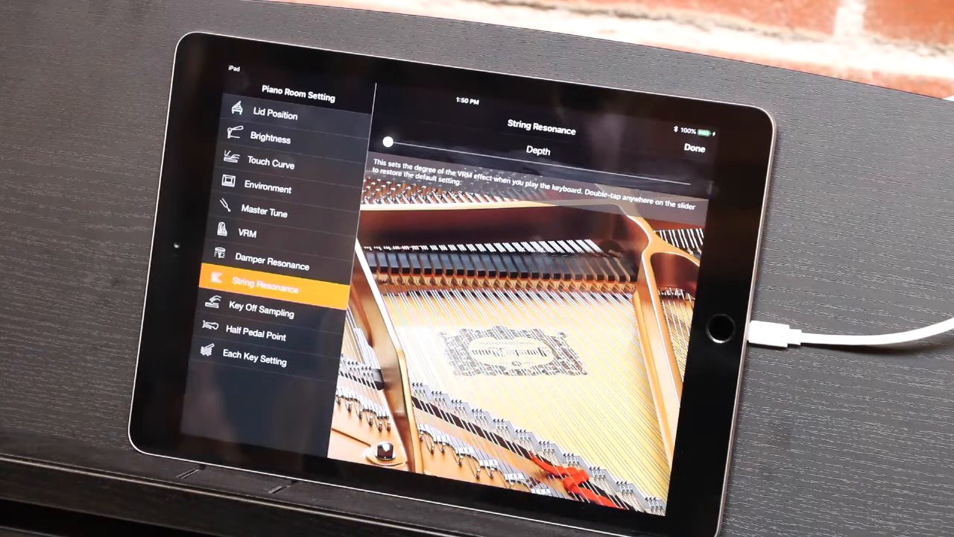
drag(386, 140, 693, 185)
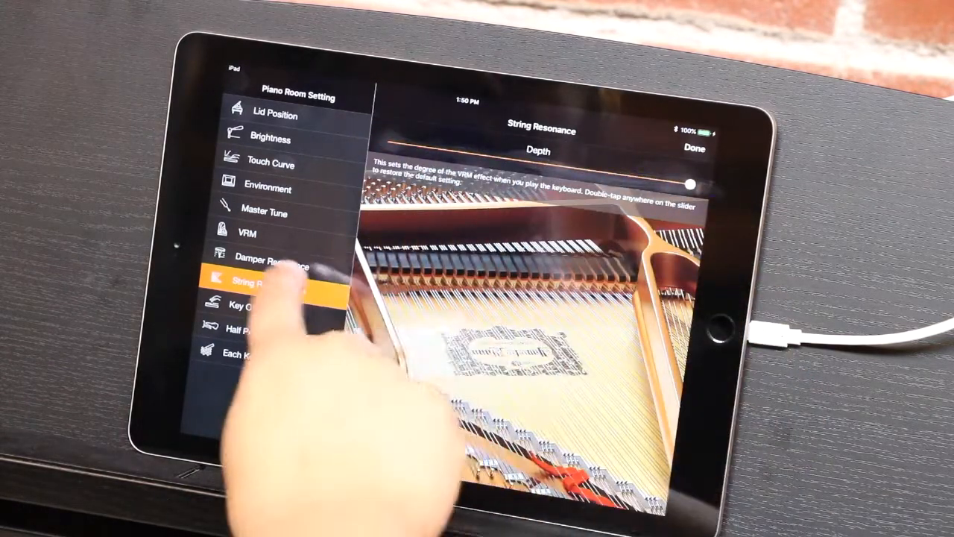
click(268, 256)
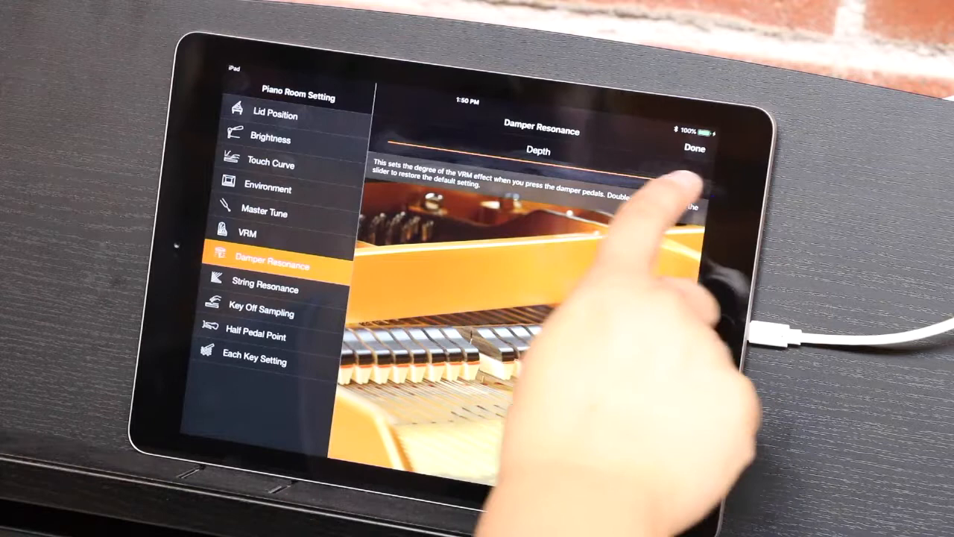
click(265, 289)
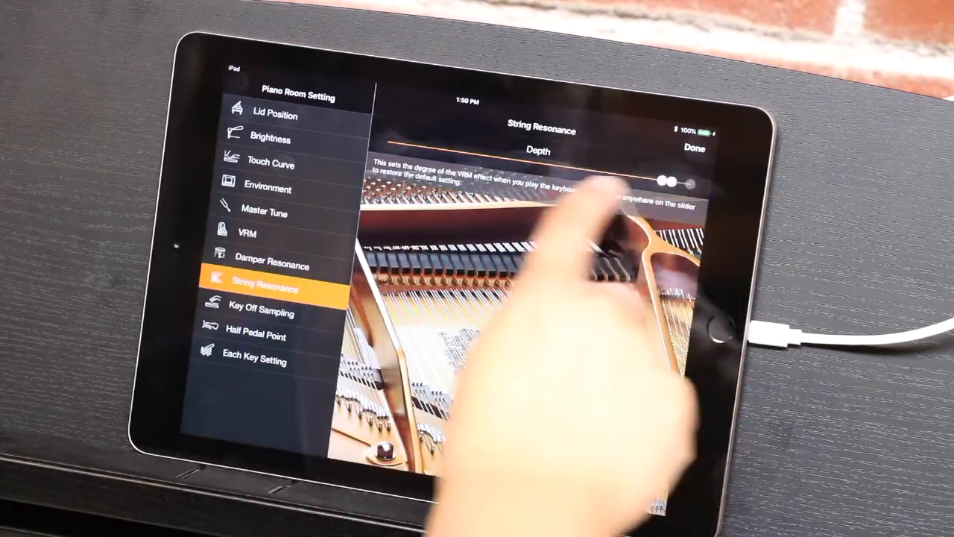
click(261, 315)
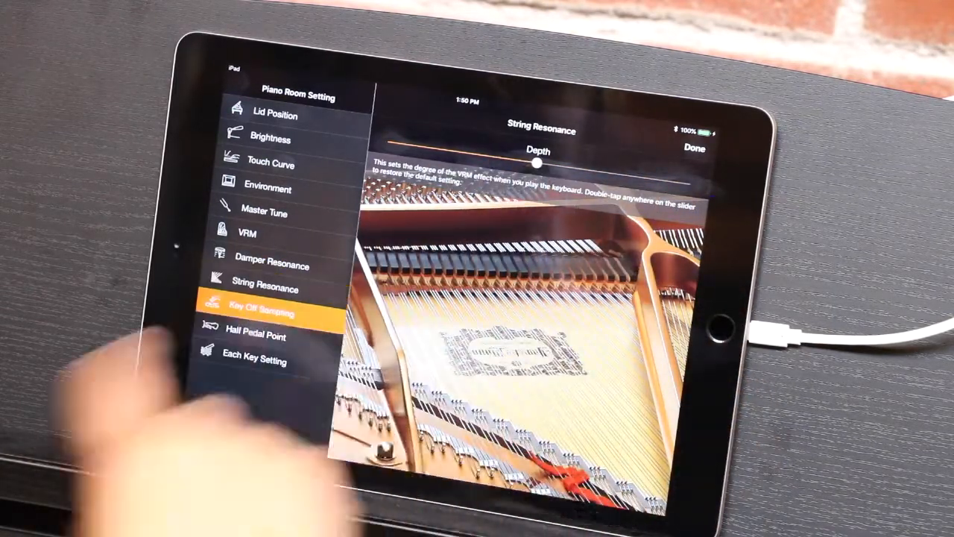
- View Key Off Sampling and Half Pedal Point, then show the Each Key Setting tune graph
click(264, 313)
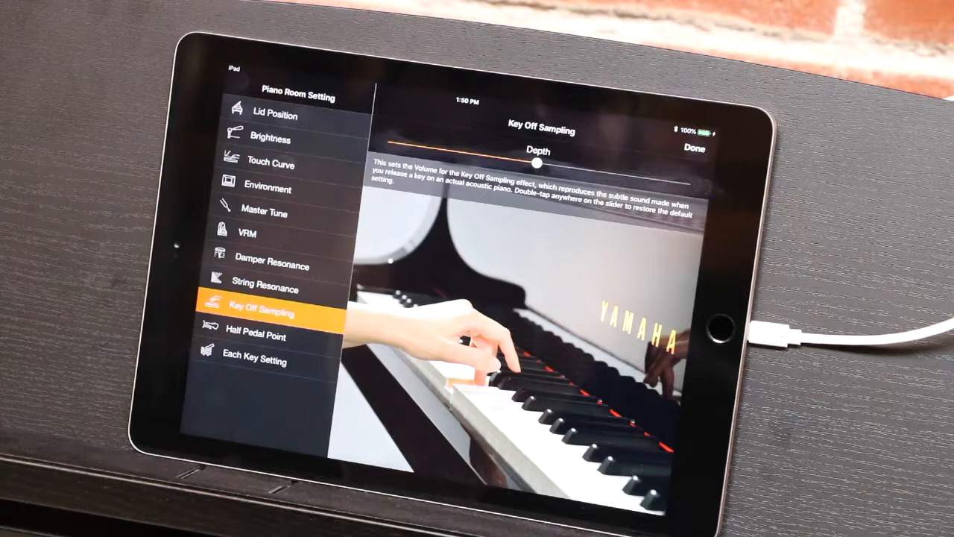
click(253, 336)
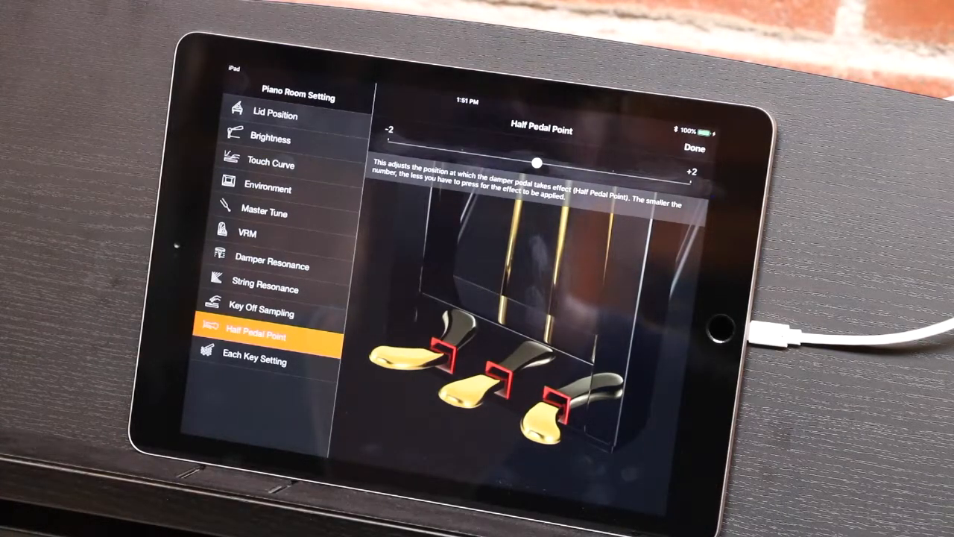
click(253, 362)
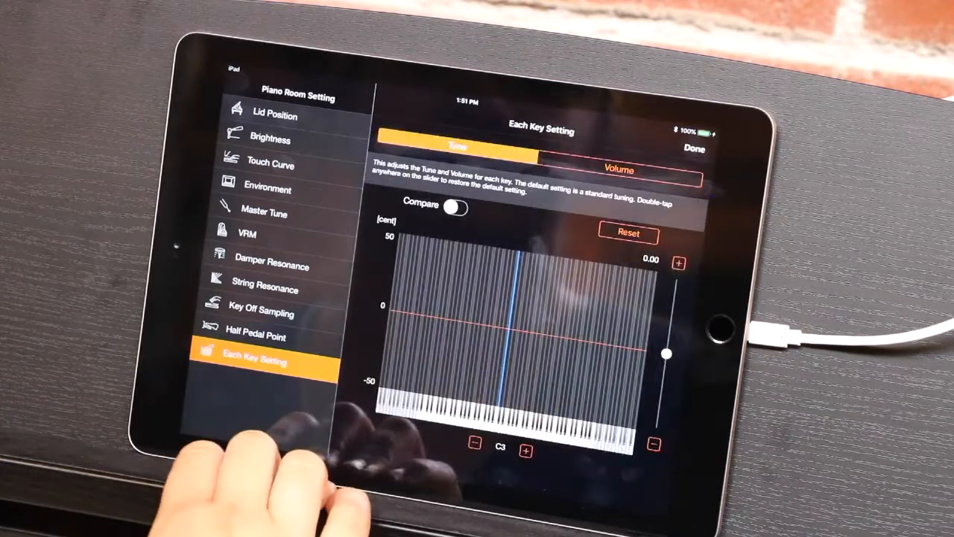